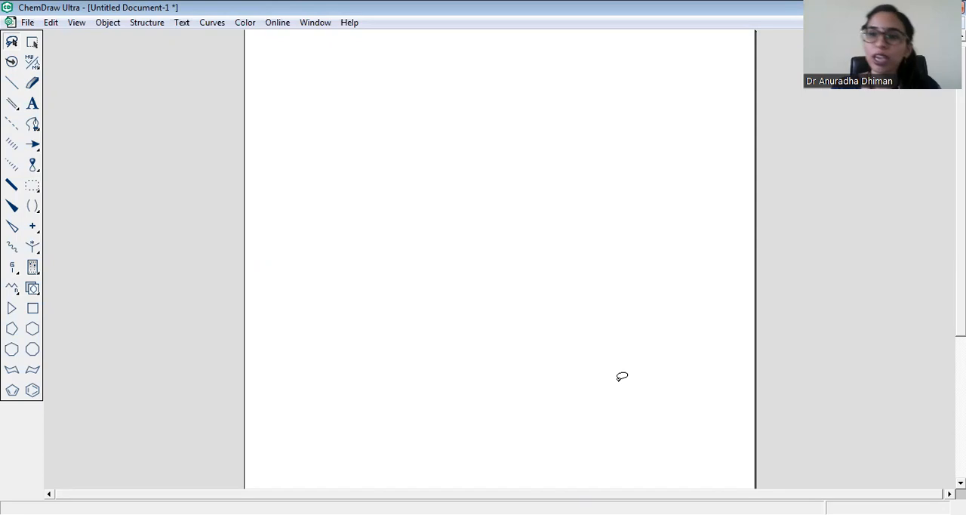
{"action": "mouse_move", "coordinate": [455, 288]}
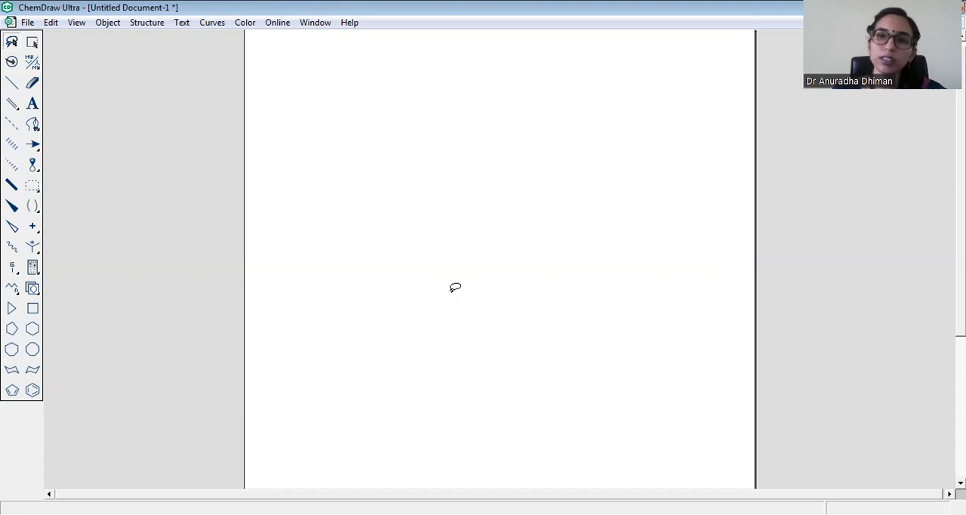
{"action": "mouse_move", "coordinate": [139, 146]}
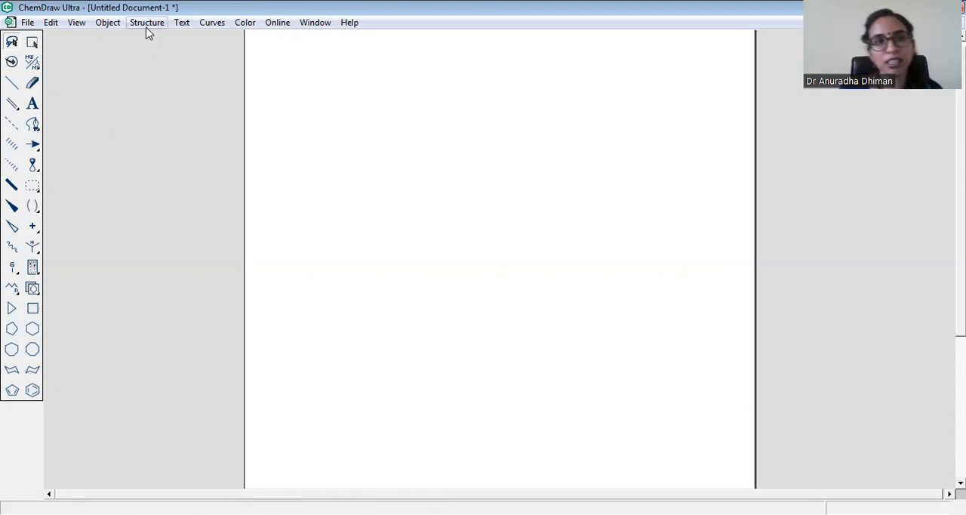
Generate the acetaminophen structure from its name and deselect it
{"action": "left_click", "coordinate": [147, 22]}
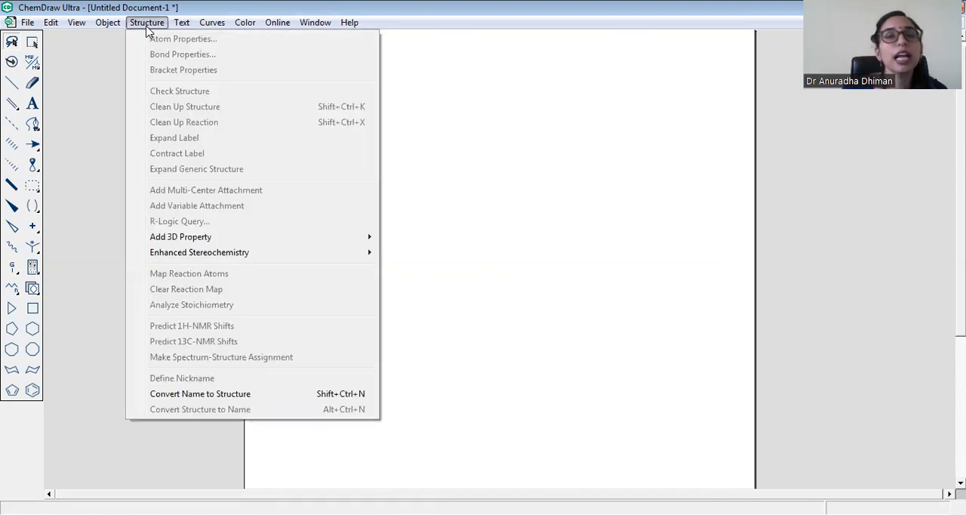
{"action": "mouse_move", "coordinate": [200, 393]}
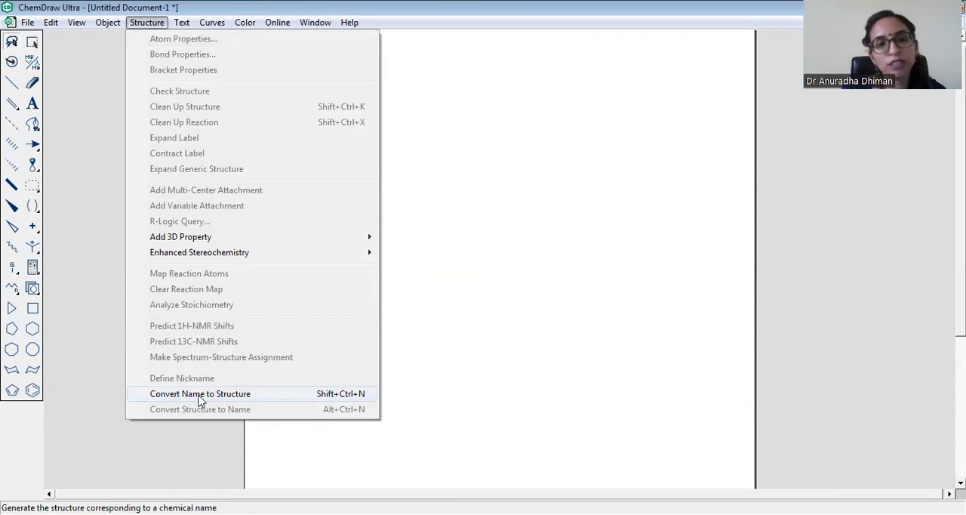
{"action": "left_click", "coordinate": [200, 393]}
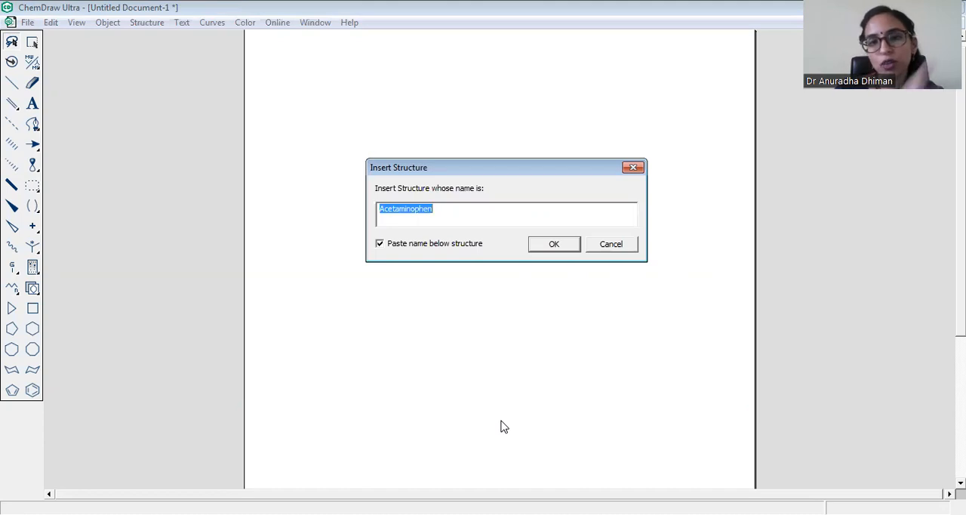
{"action": "left_click", "coordinate": [554, 243]}
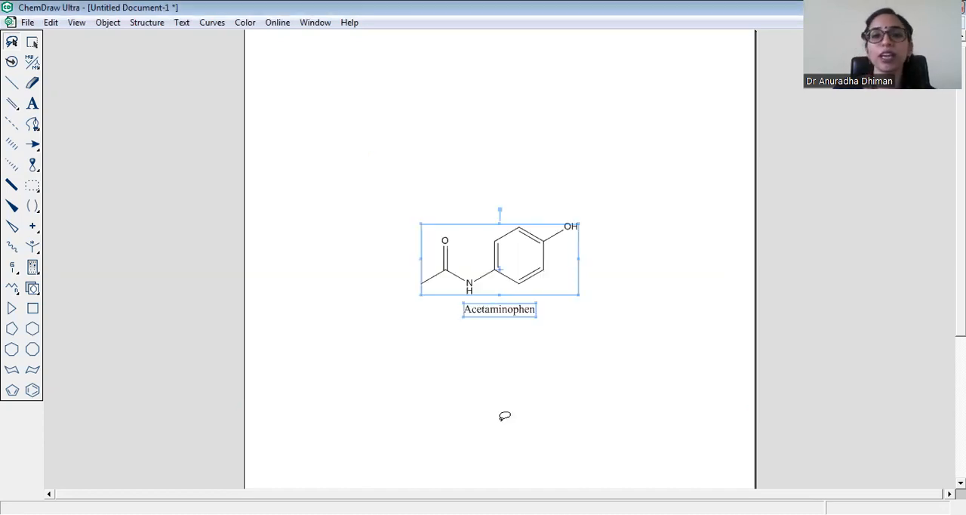
{"action": "left_click", "coordinate": [499, 310]}
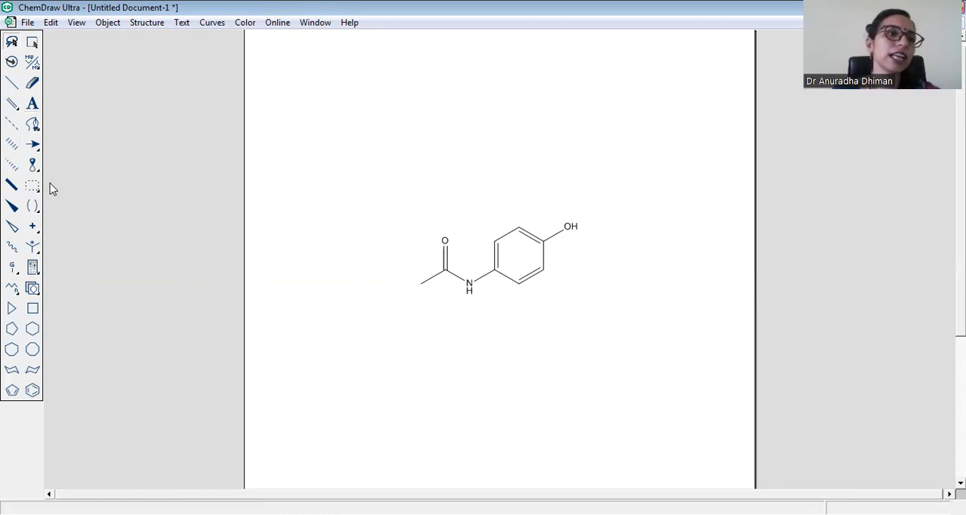
Place a dashed circle over the acetaminophen benzene ring
{"action": "left_click", "coordinate": [33, 184]}
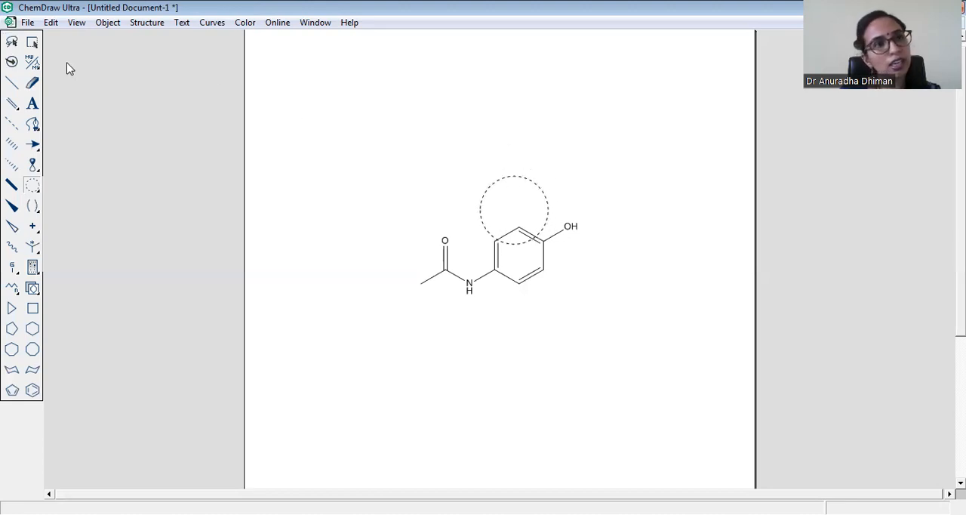
{"action": "left_click", "coordinate": [514, 207]}
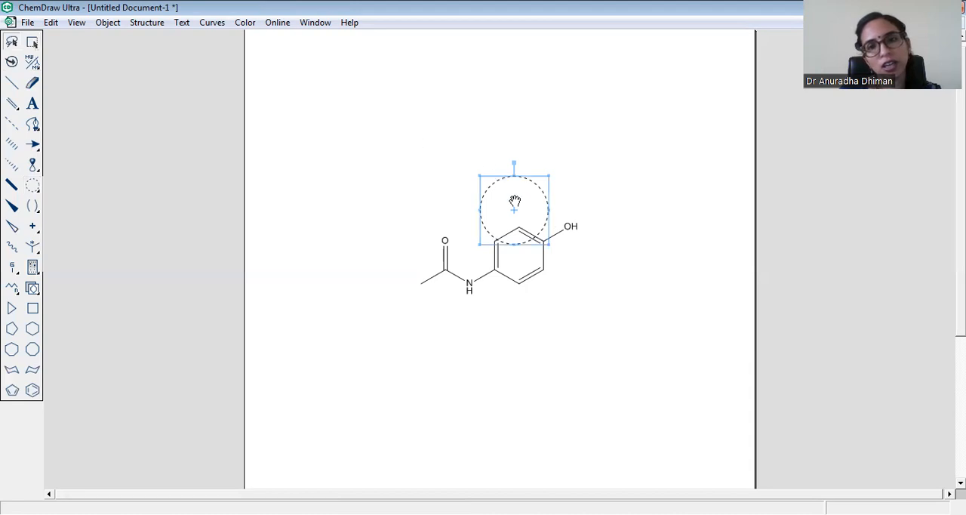
{"action": "left_click_drag", "start_coordinate": [514, 201], "coordinate": [520, 249]}
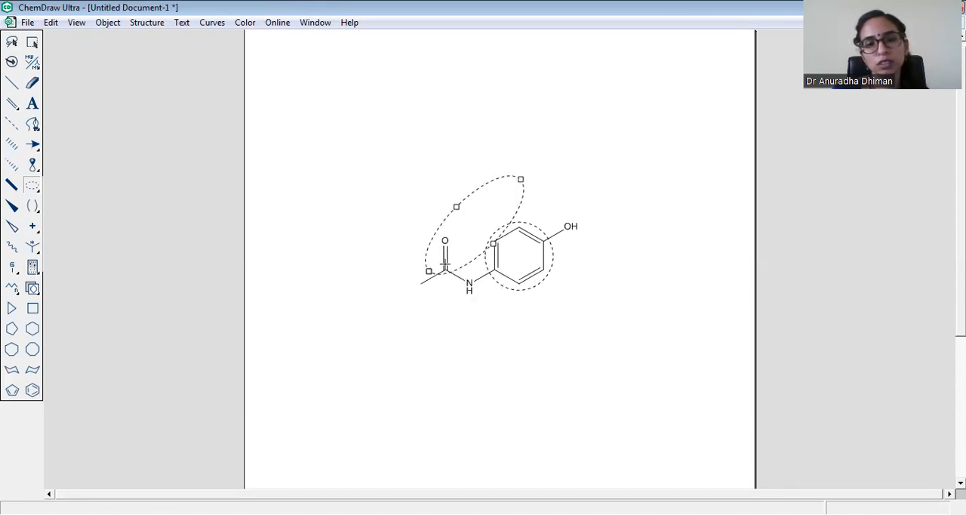
Swing and enlarge a dashed ellipse across the ring toward the OH
{"action": "left_click", "coordinate": [12, 43]}
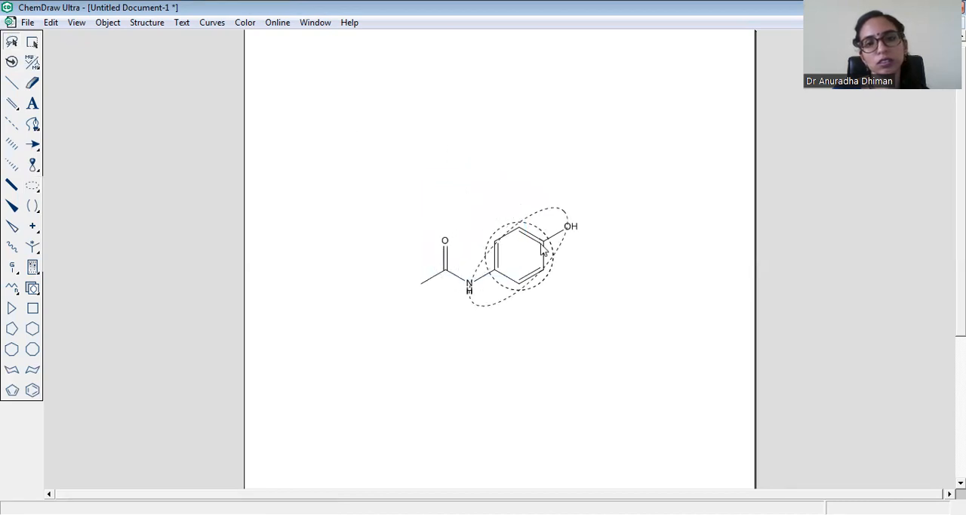
{"action": "left_click", "coordinate": [521, 257]}
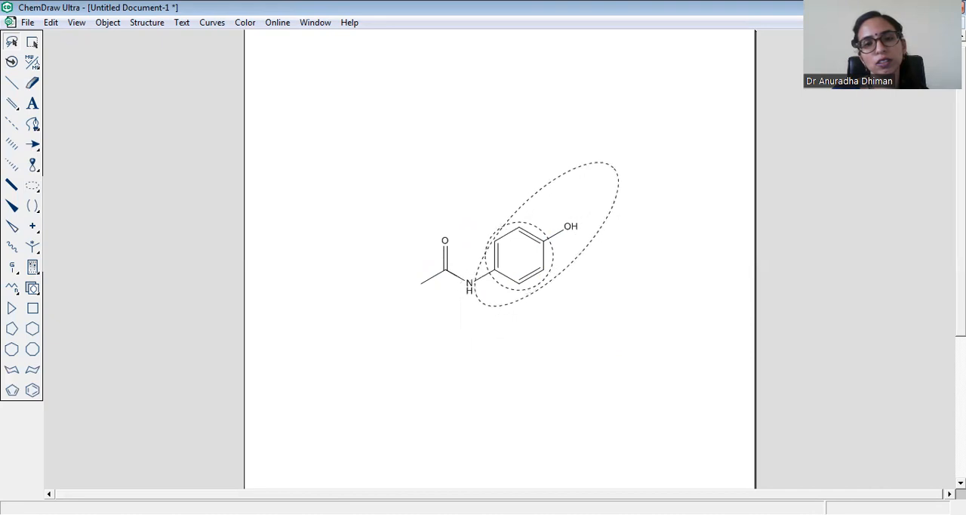
{"action": "left_click", "coordinate": [543, 234]}
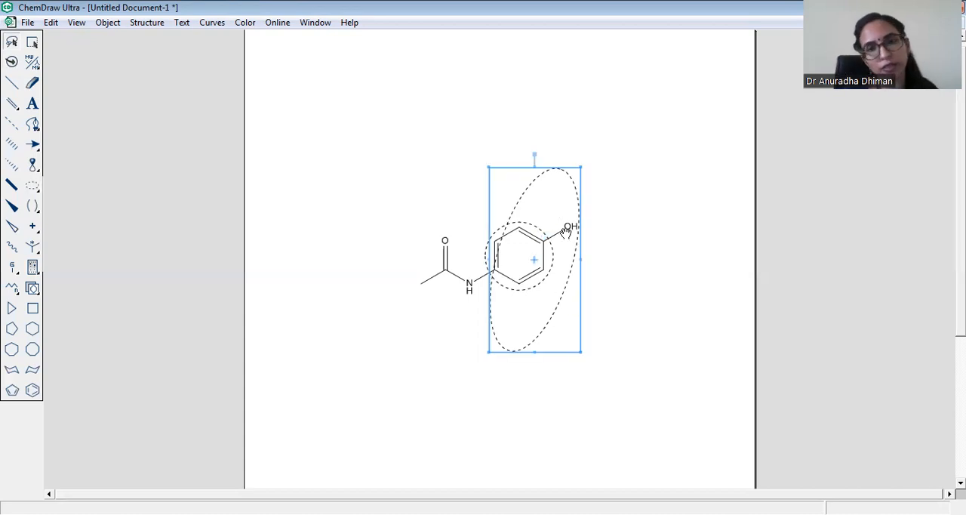
Drag the ellipse handle to make it a steeper, narrower oval
{"action": "left_click_drag", "start_coordinate": [535, 159], "coordinate": [549, 158]}
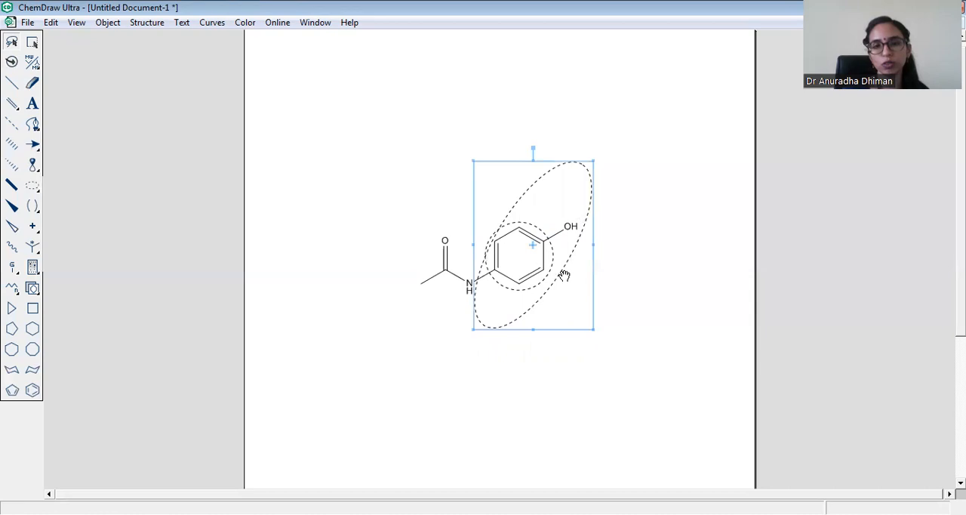
{"action": "mouse_move", "coordinate": [619, 373]}
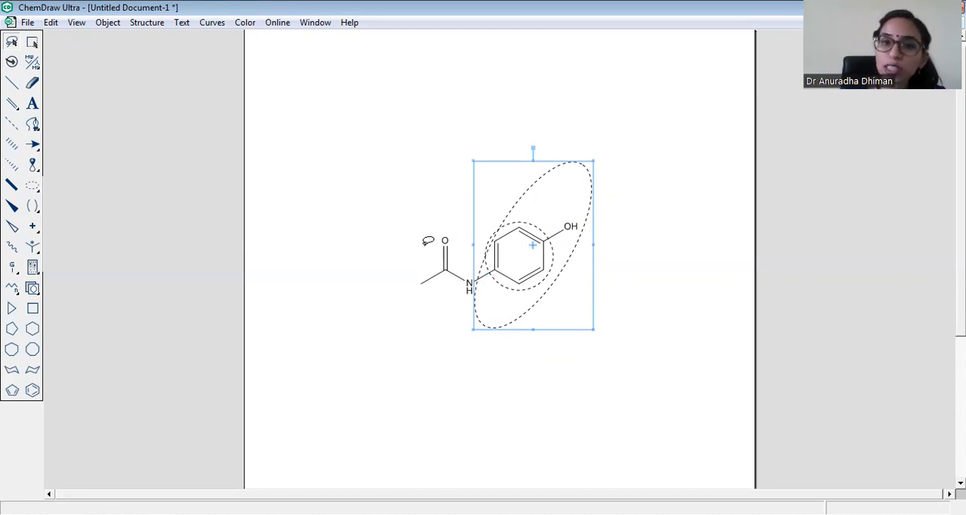
{"action": "mouse_move", "coordinate": [441, 315]}
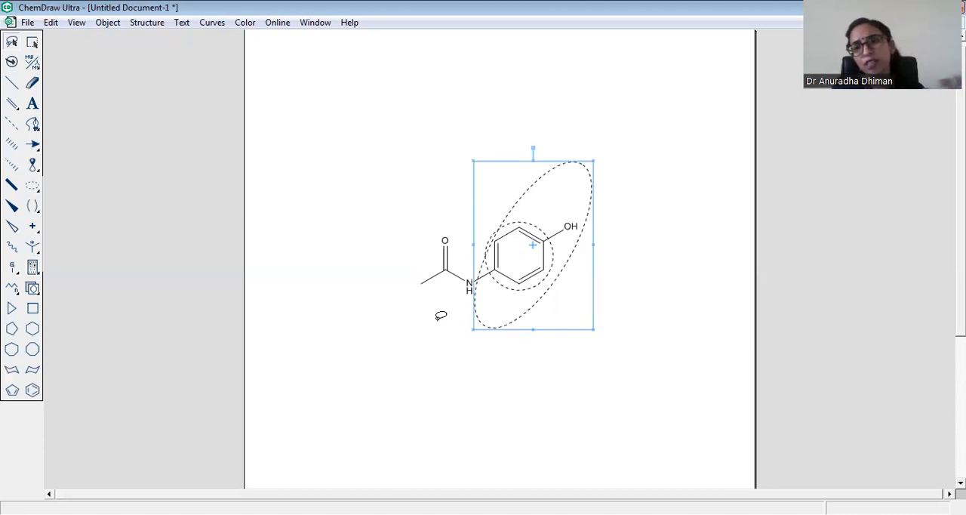
{"action": "mouse_move", "coordinate": [154, 99]}
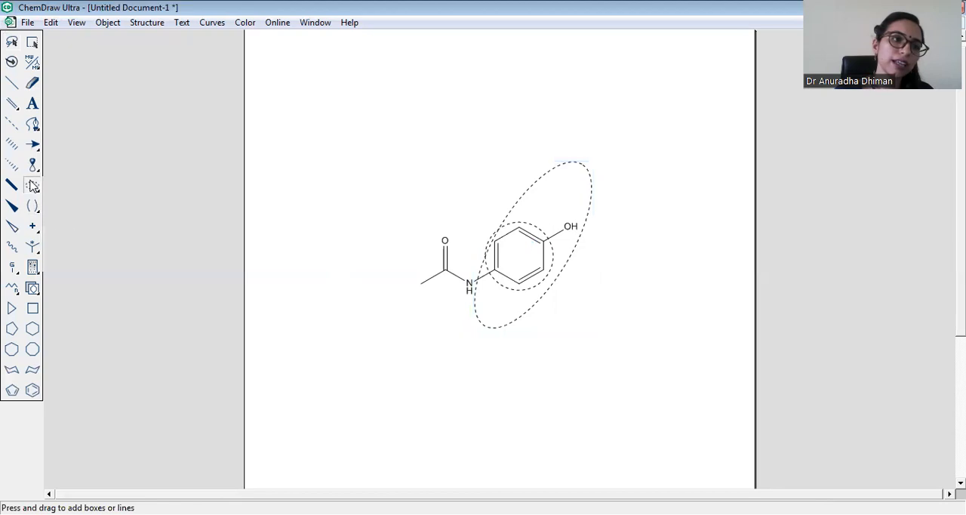
{"action": "mouse_move", "coordinate": [33, 186]}
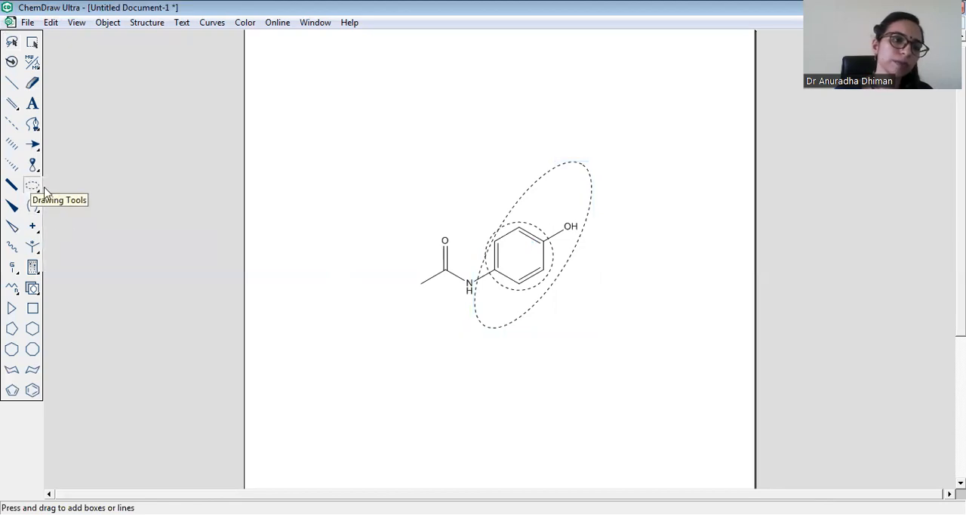
Draw a dashed rounded rectangle around the benzene ring and OH group
{"action": "left_click", "coordinate": [33, 186]}
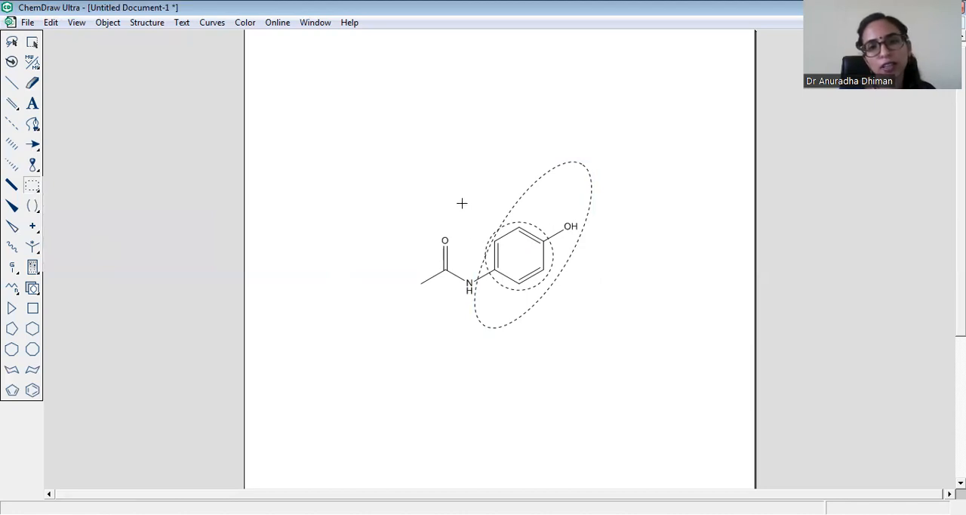
{"action": "left_click_drag", "start_coordinate": [462, 204], "coordinate": [600, 319]}
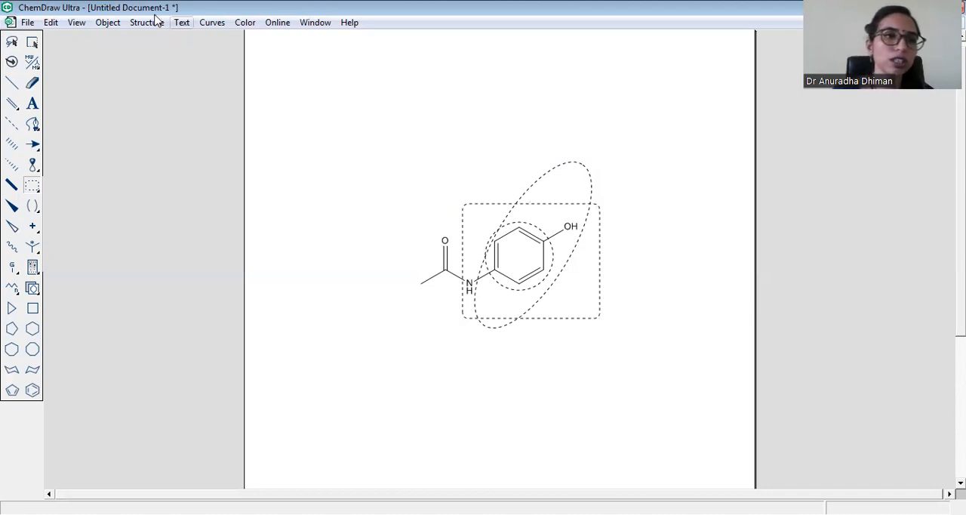
Begin a Convert Name to Structure entry, typing 'p-amin'
{"action": "left_click", "coordinate": [146, 22]}
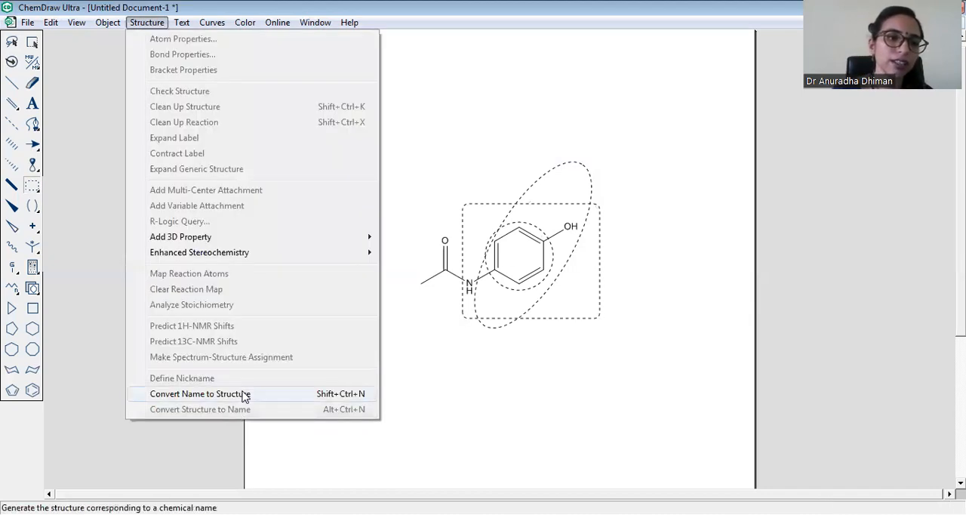
{"action": "left_click", "coordinate": [199, 393]}
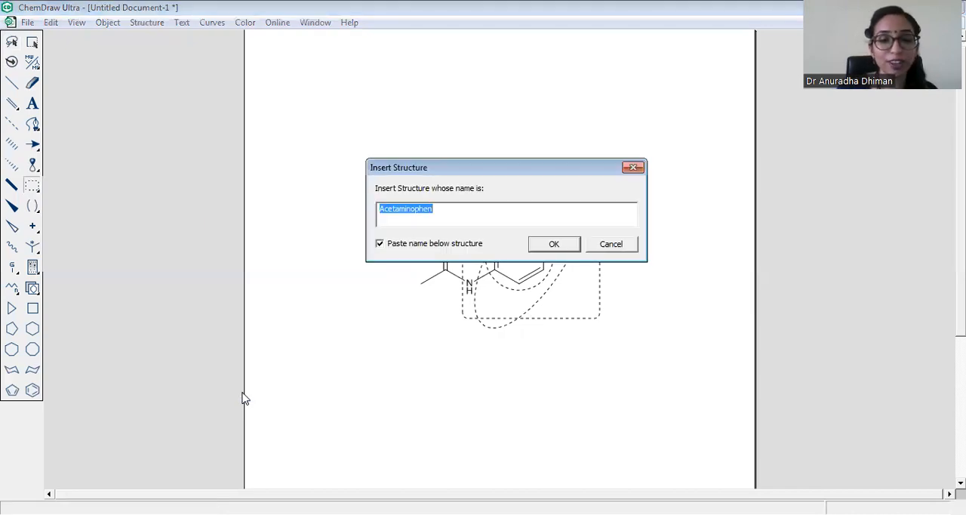
{"action": "type", "text": "p-amin"}
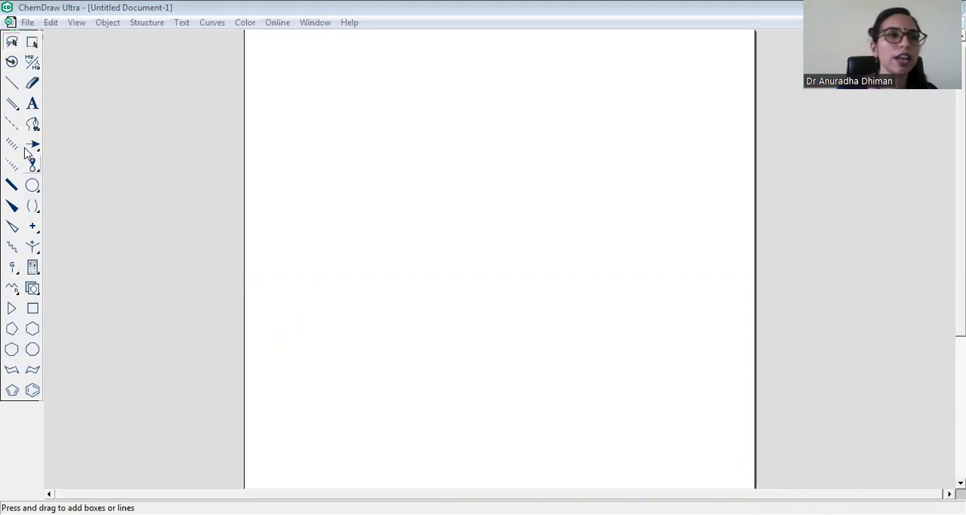
Generate 4-aminophenol from its name and move it left of centre
{"action": "left_click", "coordinate": [146, 22]}
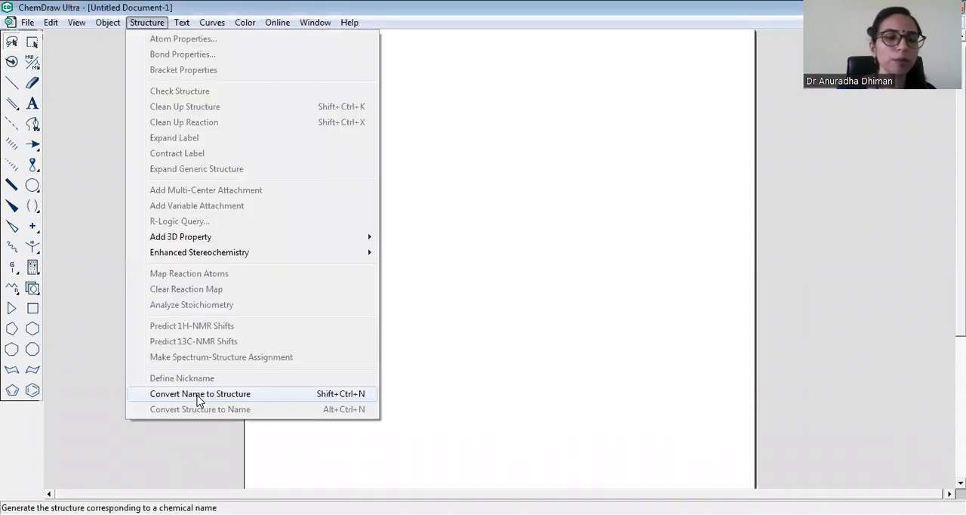
{"action": "left_click", "coordinate": [200, 393]}
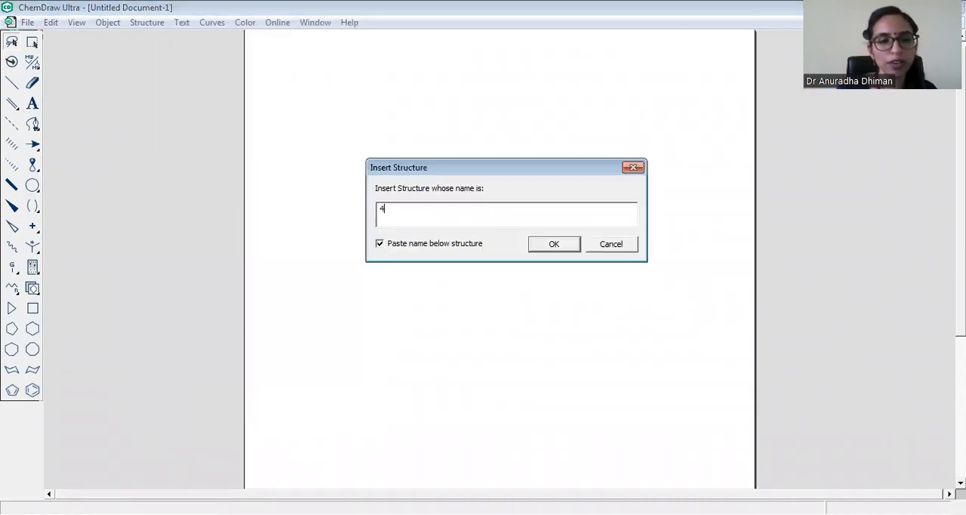
{"action": "type", "text": "-amn"}
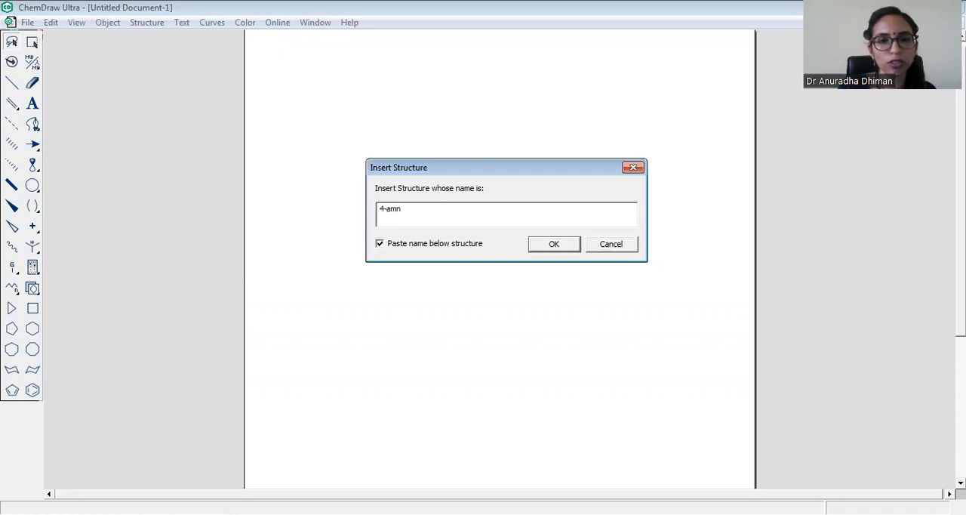
{"action": "type", "text": "i"}
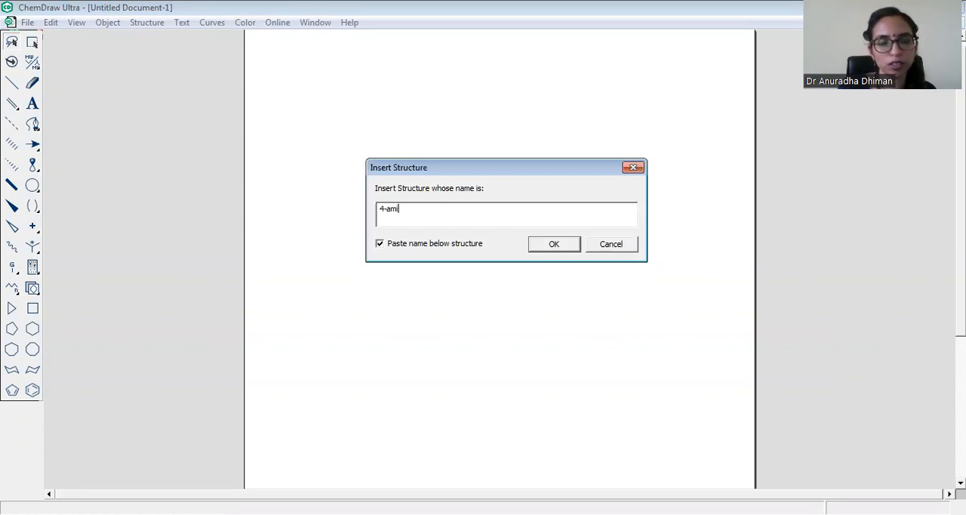
{"action": "type", "text": "ino"}
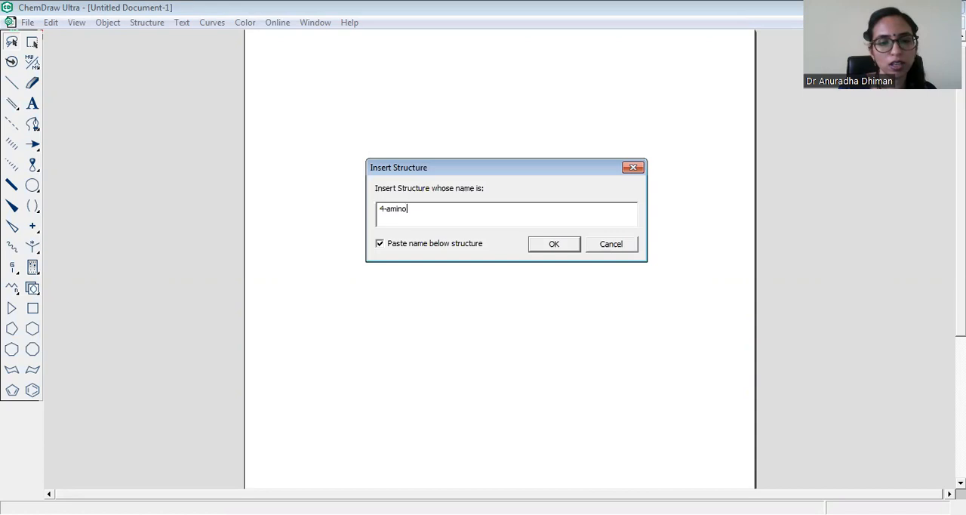
{"action": "left_click", "coordinate": [553, 243]}
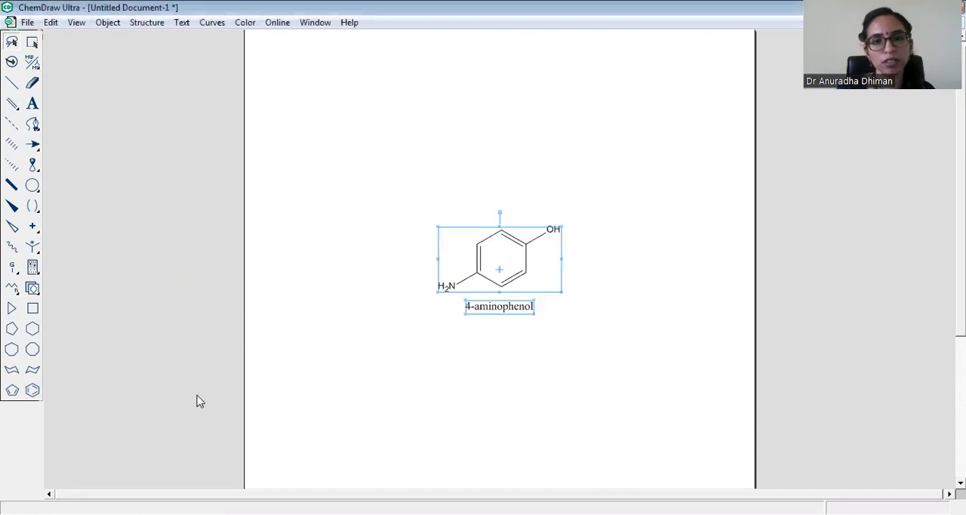
{"action": "left_click_drag", "start_coordinate": [500, 269], "coordinate": [369, 264]}
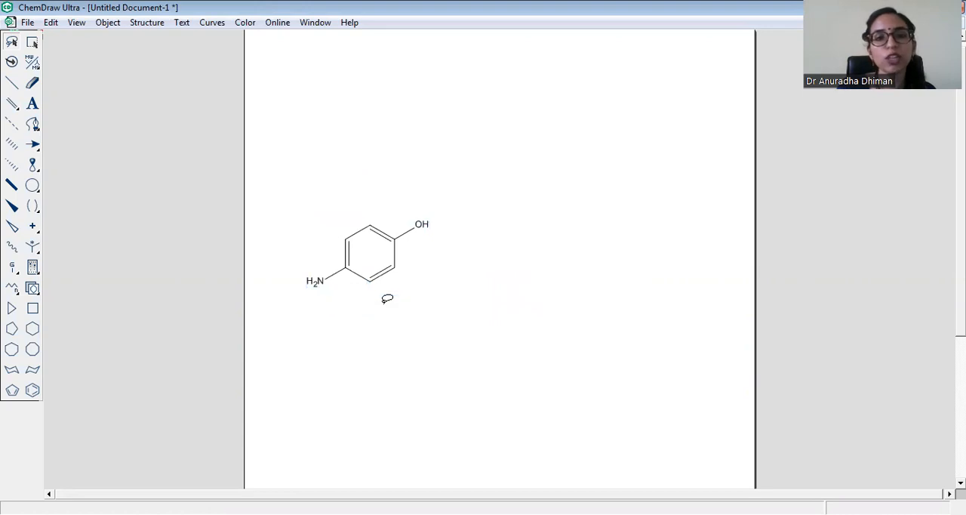
{"action": "left_click", "coordinate": [32, 103]}
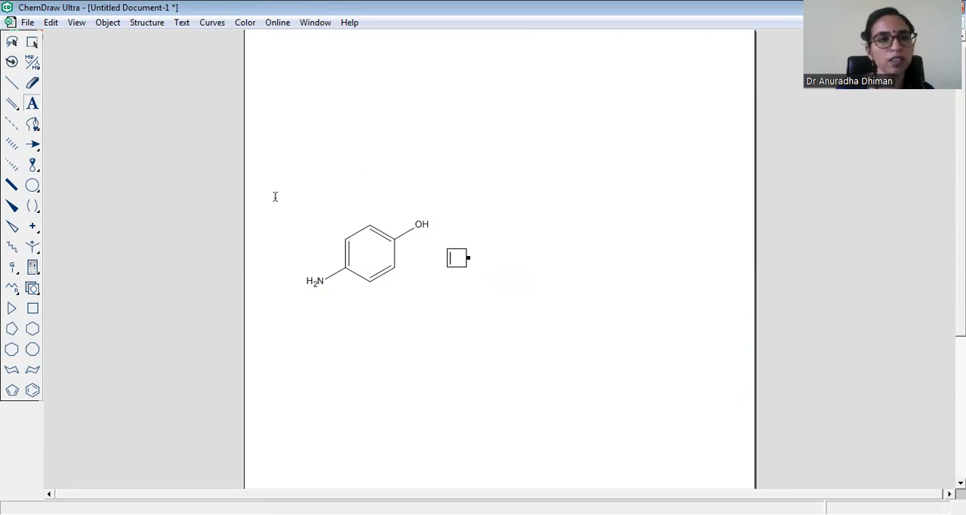
Generate acetyl chloride from its name and draw a reaction arrow to its right
{"action": "left_click", "coordinate": [147, 21]}
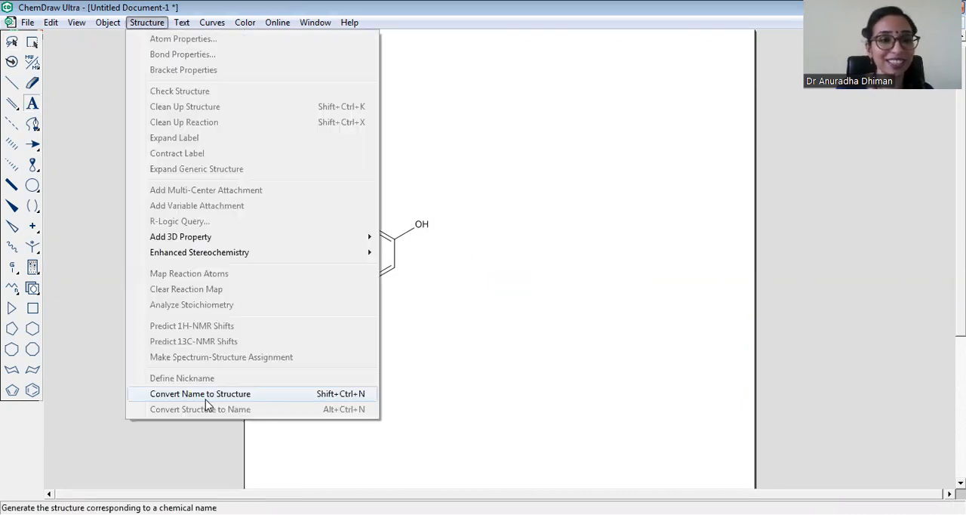
{"action": "left_click", "coordinate": [200, 393]}
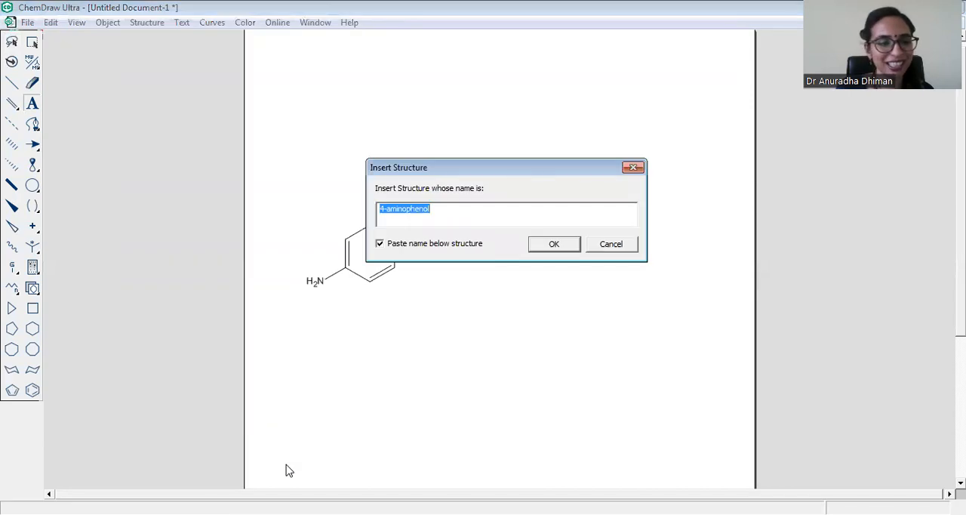
{"action": "type", "text": "ACETYL"}
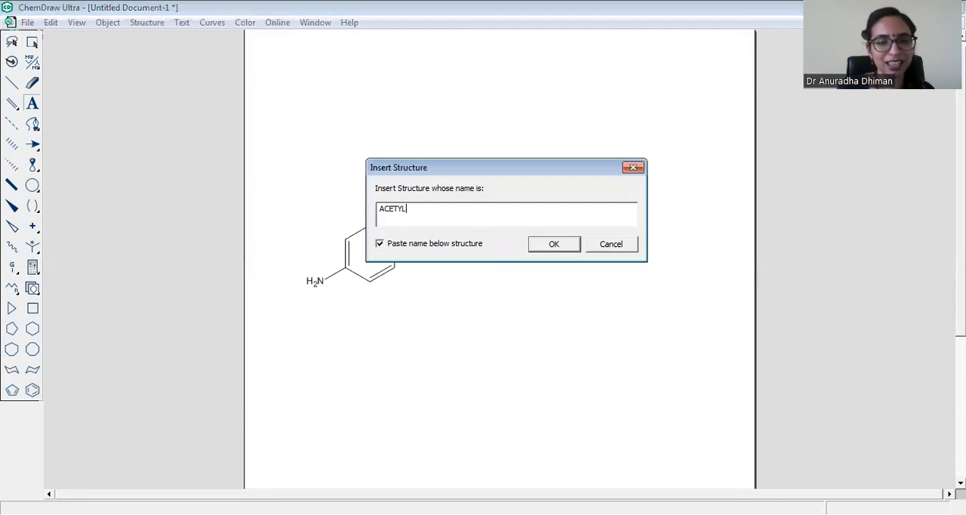
{"action": "type", "text": "CHLOR"}
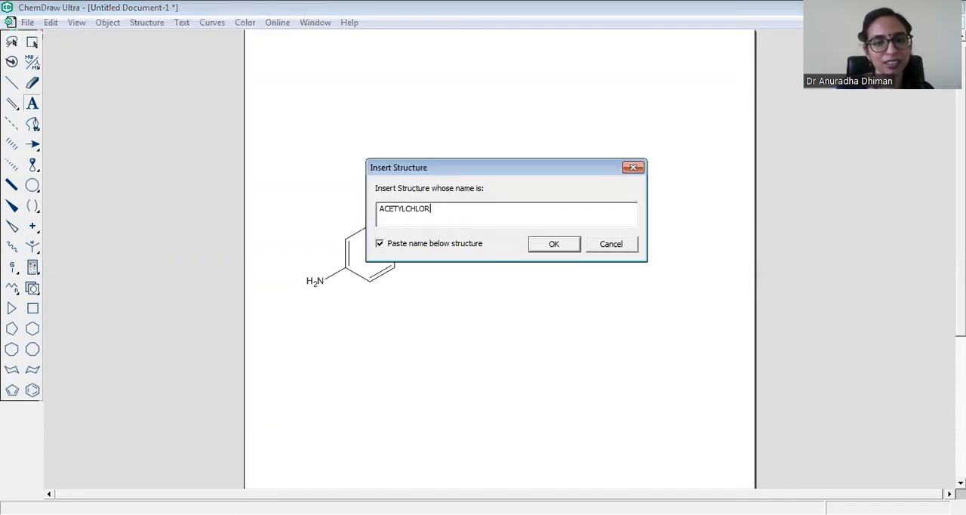
{"action": "left_click", "coordinate": [553, 243]}
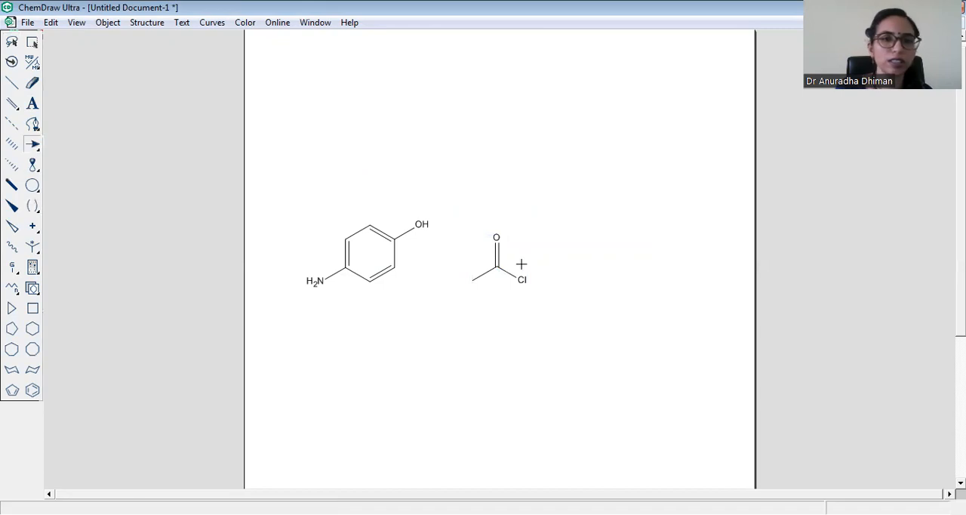
{"action": "left_click_drag", "start_coordinate": [536, 262], "coordinate": [642, 263]}
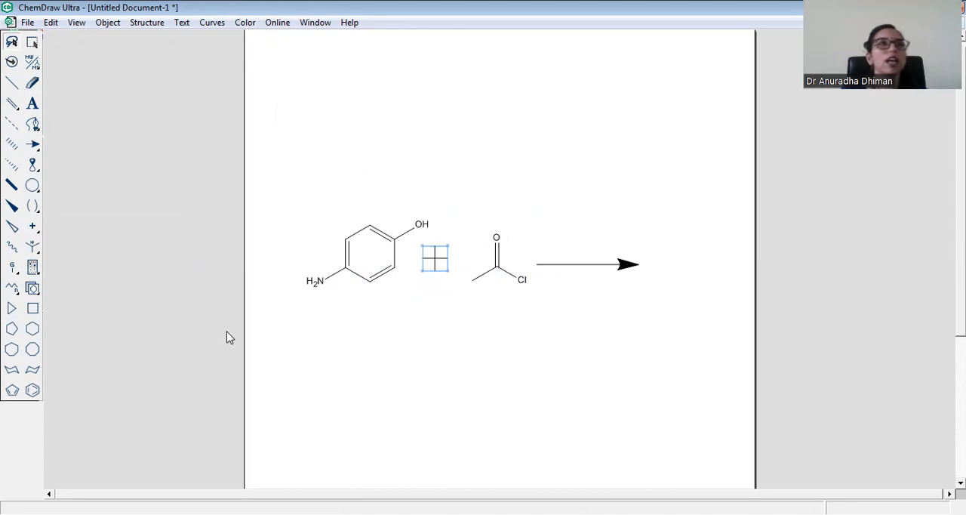
Generate labelled acetaminophen from its name and move it below the arrow
{"action": "left_click", "coordinate": [146, 22]}
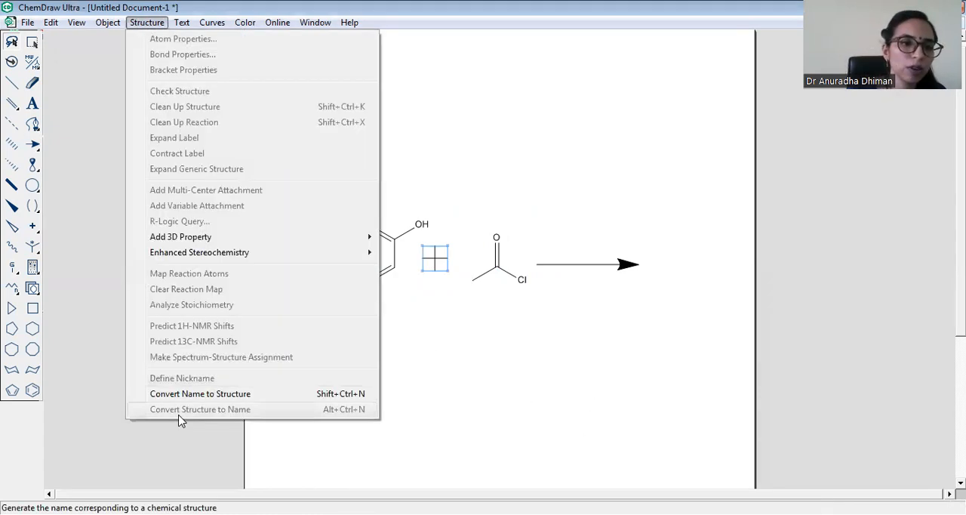
{"action": "left_click", "coordinate": [200, 393]}
{"action": "type", "text": "ACETAMINO"}
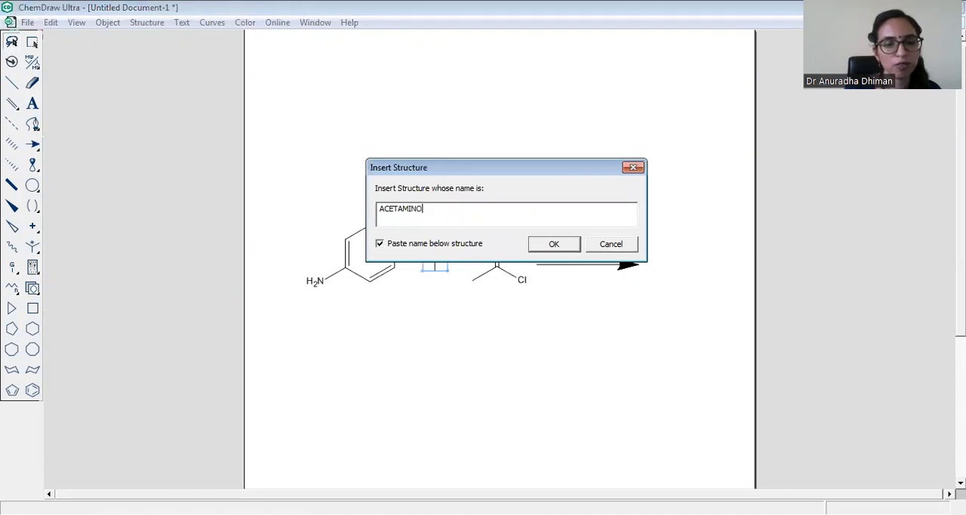
{"action": "left_click", "coordinate": [554, 244]}
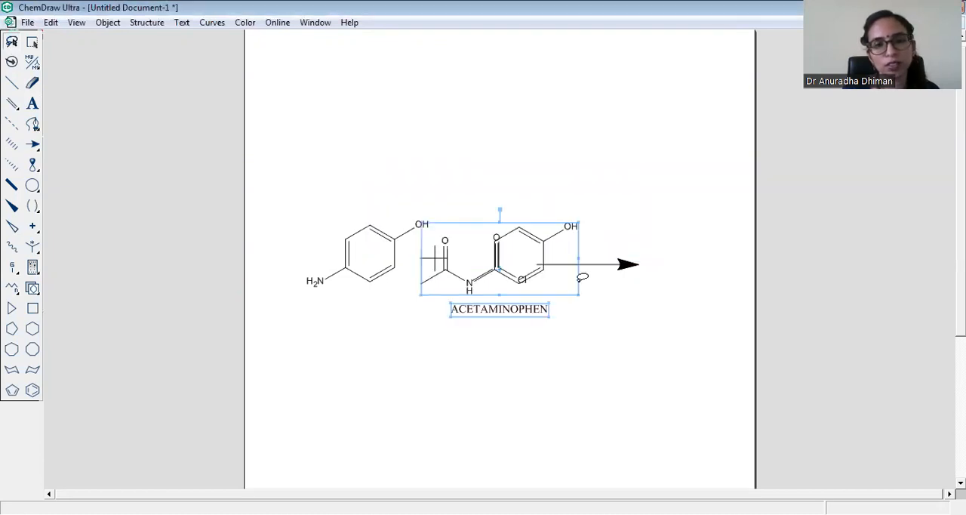
{"action": "left_click_drag", "start_coordinate": [500, 265], "coordinate": [576, 359]}
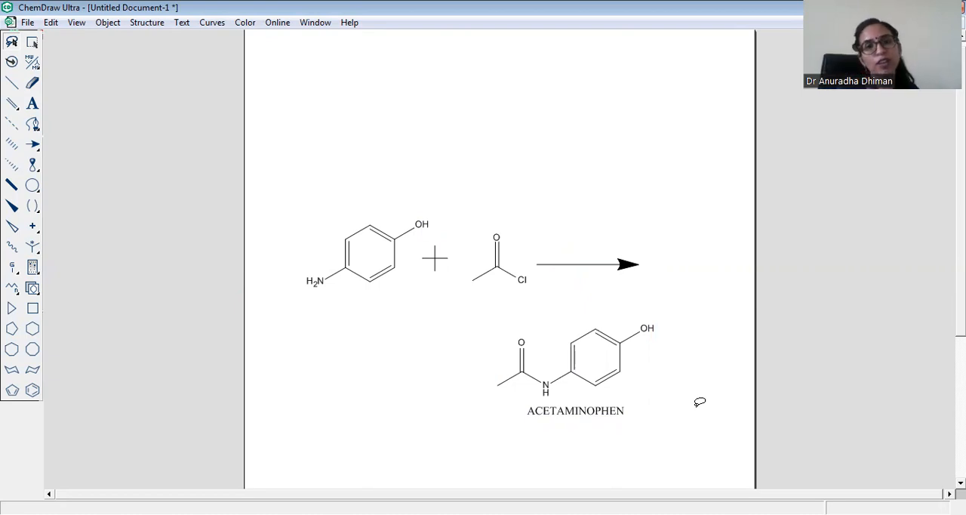
{"action": "key", "text": "ctrl+a"}
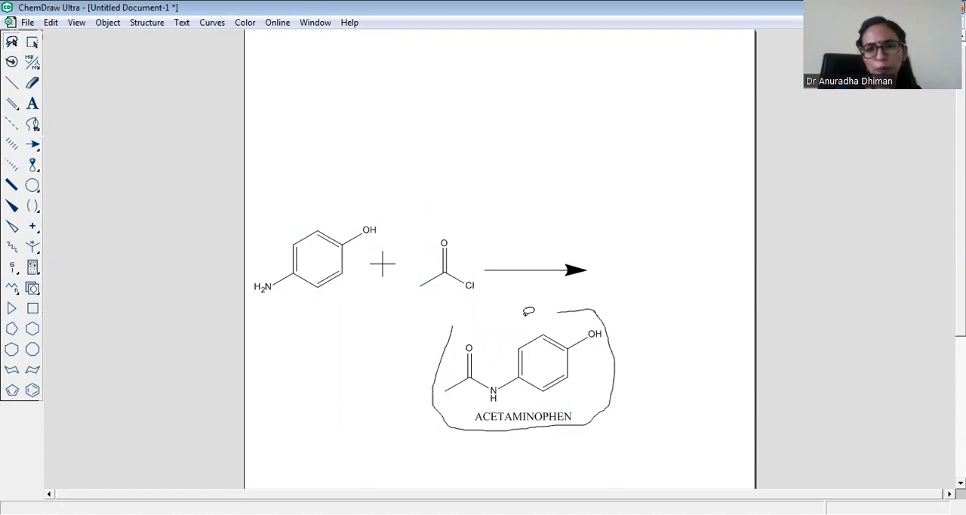
Move acetaminophen right of the arrow, aligning acetyl chloride and the arrow
{"action": "left_click", "coordinate": [523, 370]}
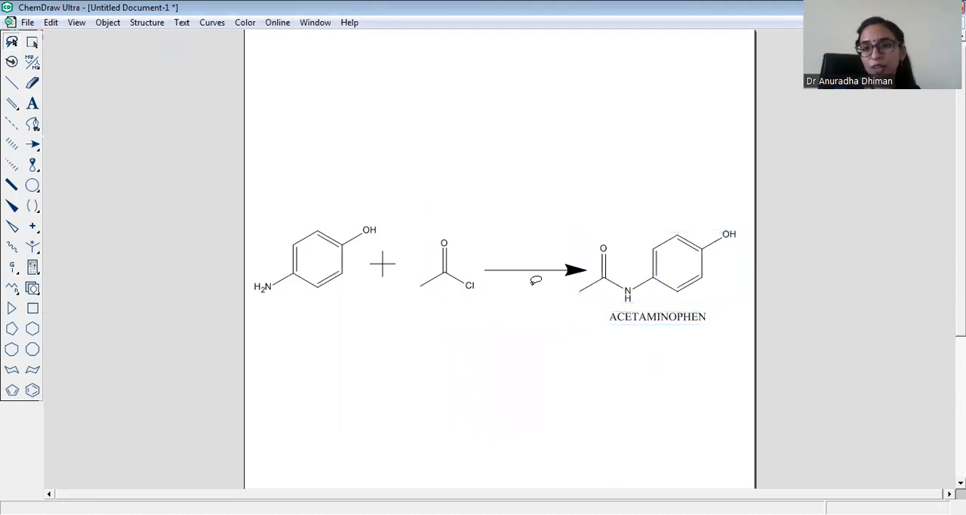
{"action": "left_click", "coordinate": [529, 270]}
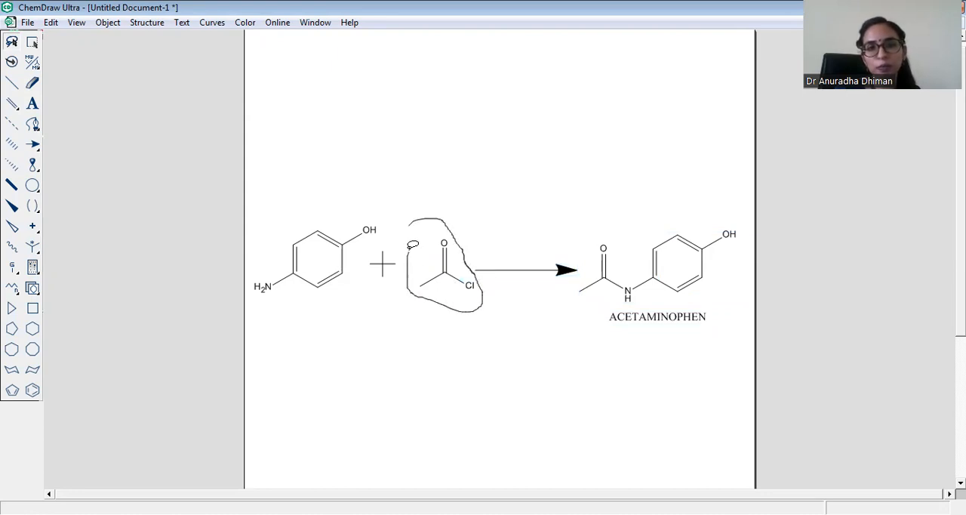
{"action": "left_click", "coordinate": [445, 265]}
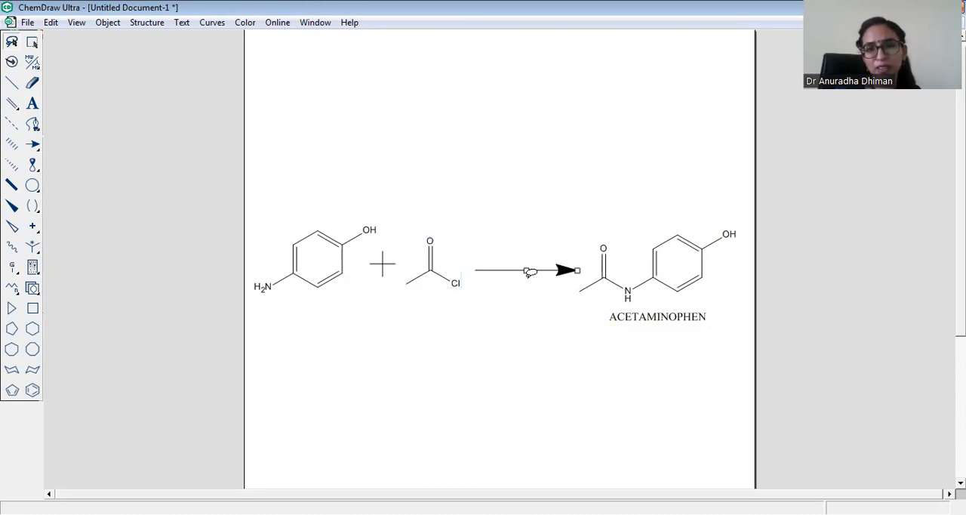
{"action": "left_click", "coordinate": [529, 270]}
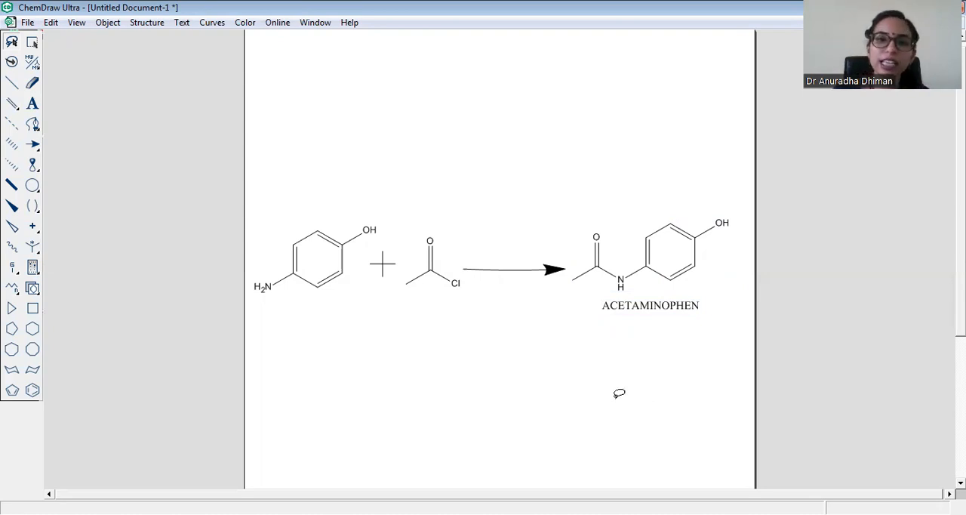
{"action": "mouse_move", "coordinate": [559, 298]}
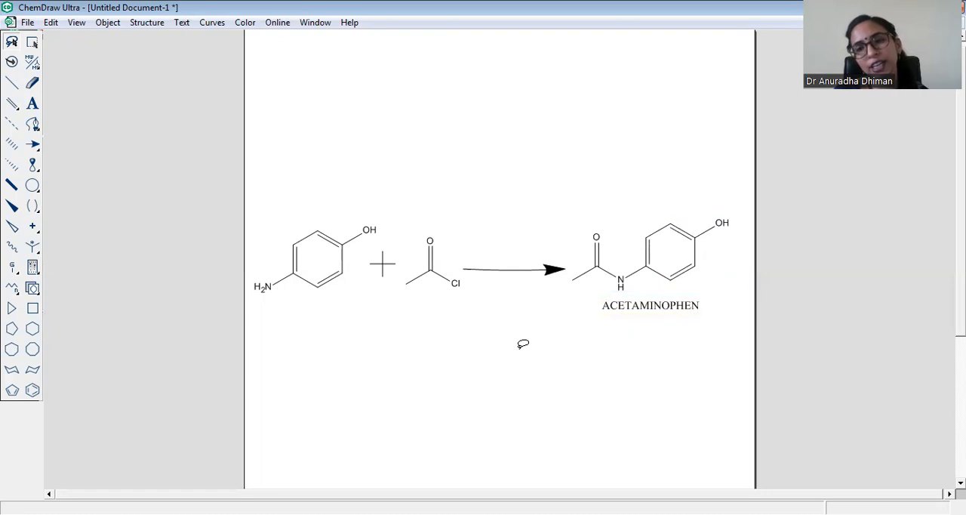
{"action": "mouse_move", "coordinate": [694, 341]}
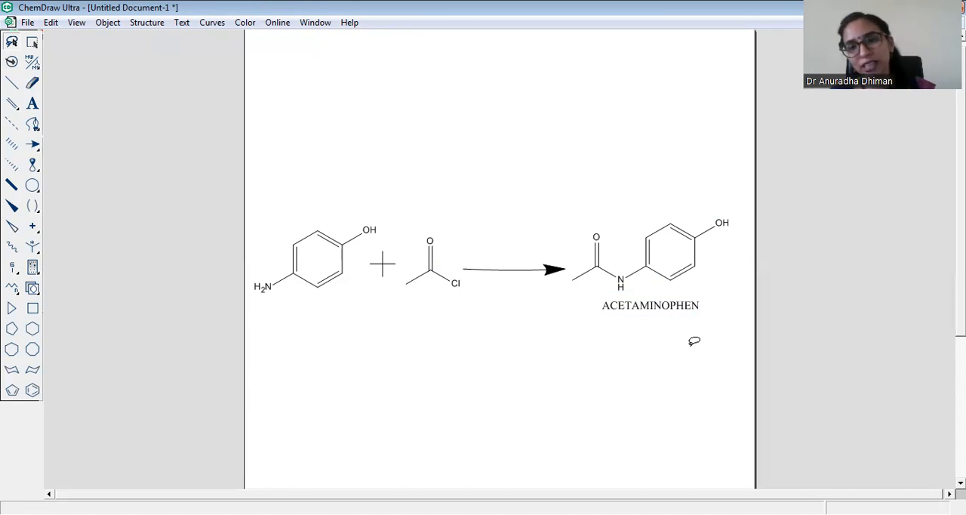
{"action": "mouse_move", "coordinate": [749, 465]}
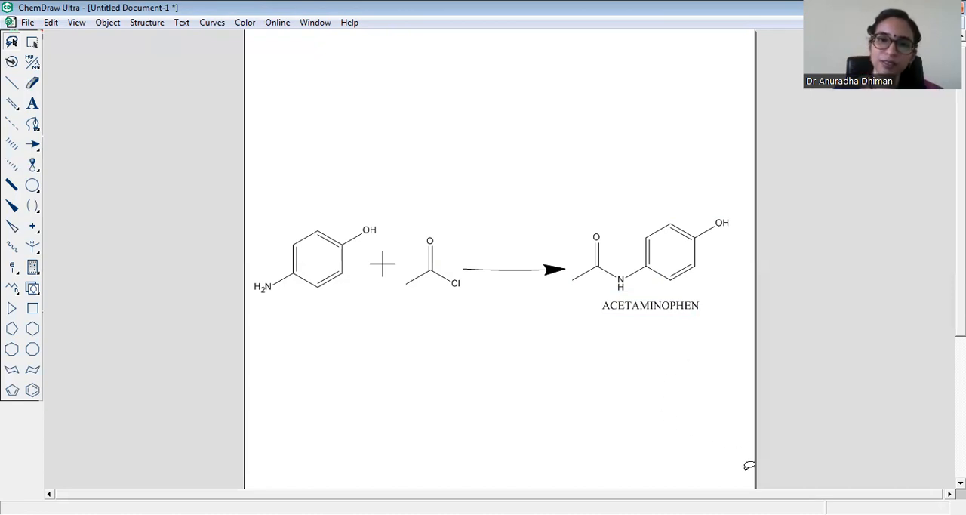
{"action": "mouse_move", "coordinate": [438, 476]}
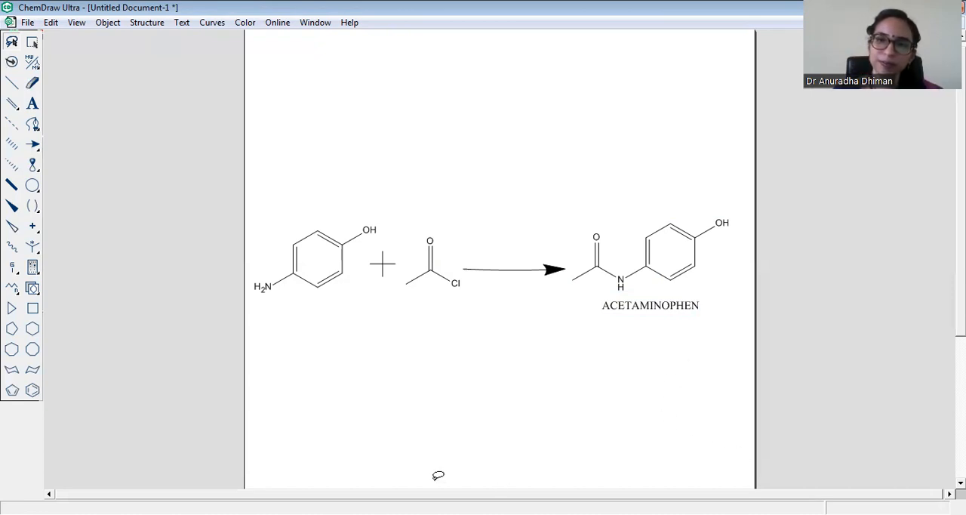